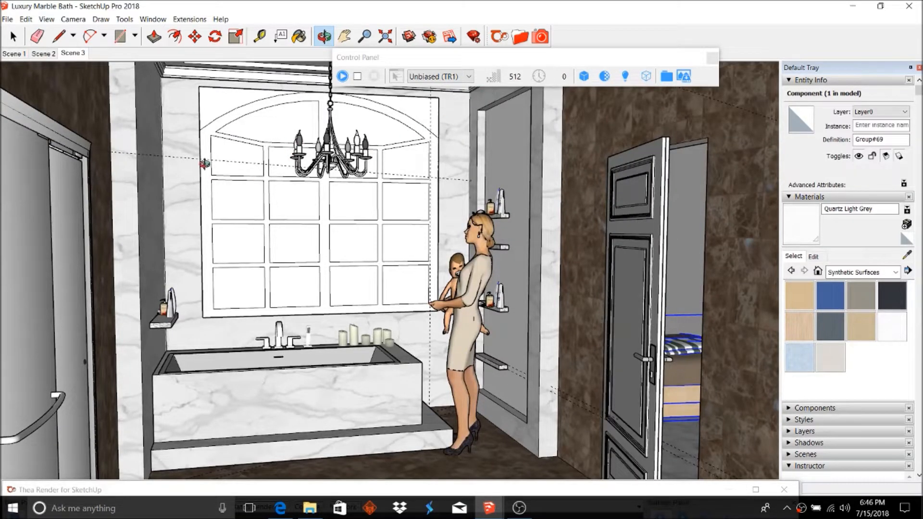
{"action": "mouse_move", "coordinate": [465, 185]}
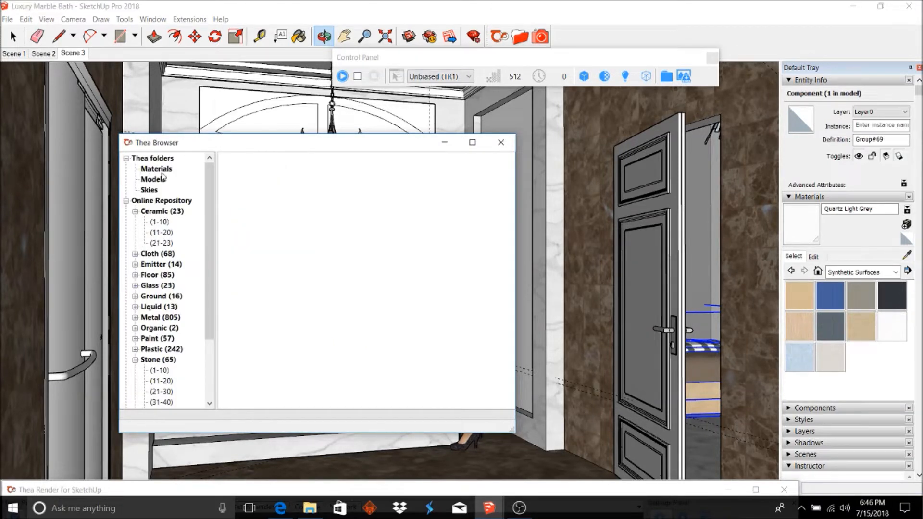
{"action": "mouse_move", "coordinate": [171, 170]}
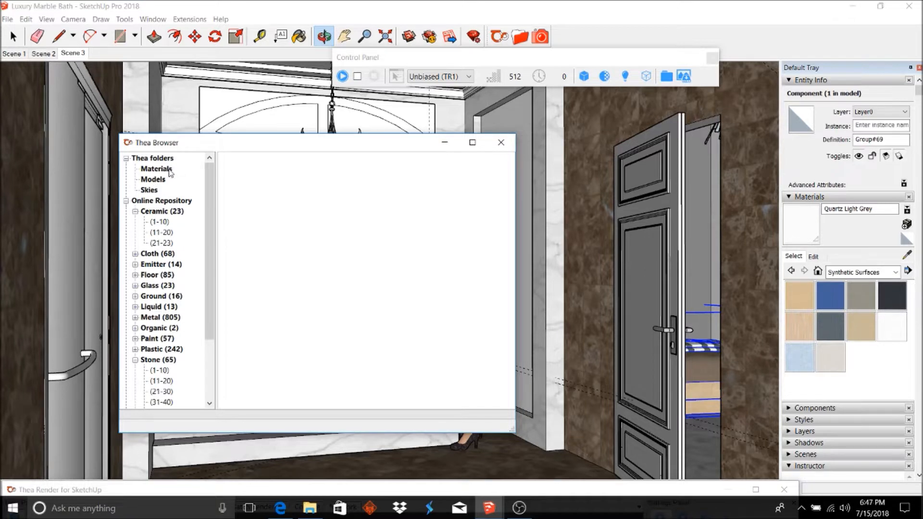
{"action": "mouse_move", "coordinate": [197, 168]}
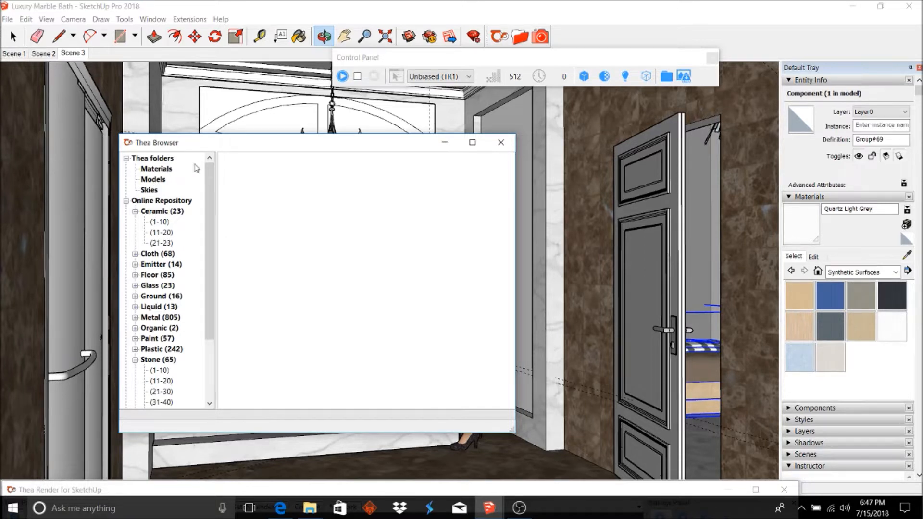
{"action": "mouse_move", "coordinate": [150, 194]}
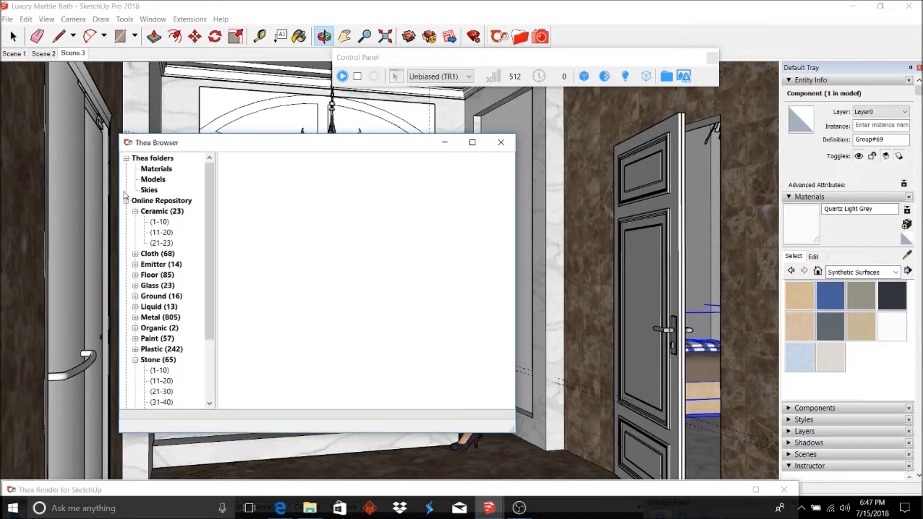
Collapse the Ceramic category in the Online Repository tree
{"action": "left_click", "coordinate": [134, 212]}
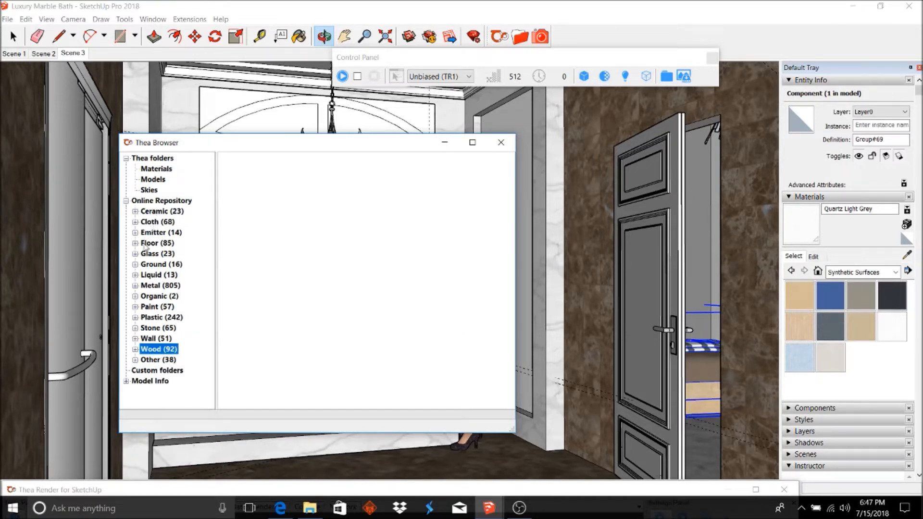
{"action": "mouse_move", "coordinate": [156, 319]}
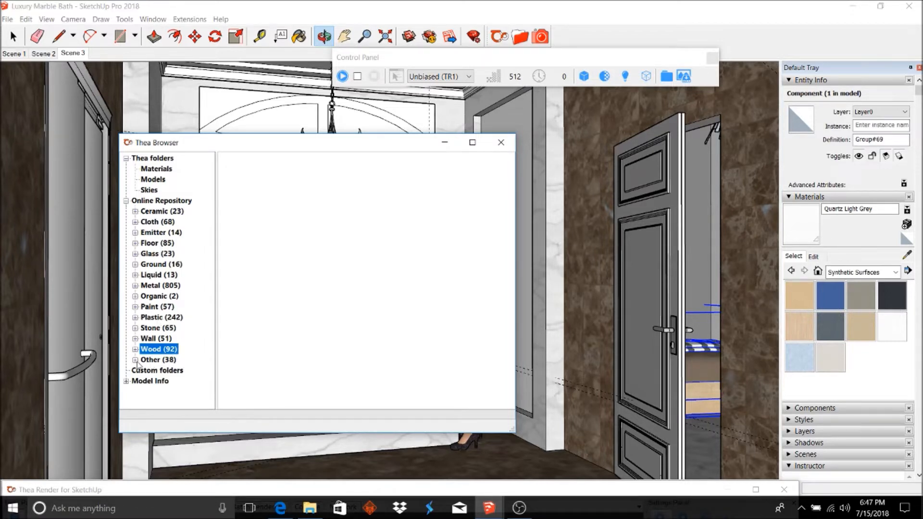
Browse Other materials pages 1-10, 11-20 and 21-30, then expand Stone
{"action": "left_click", "coordinate": [136, 359]}
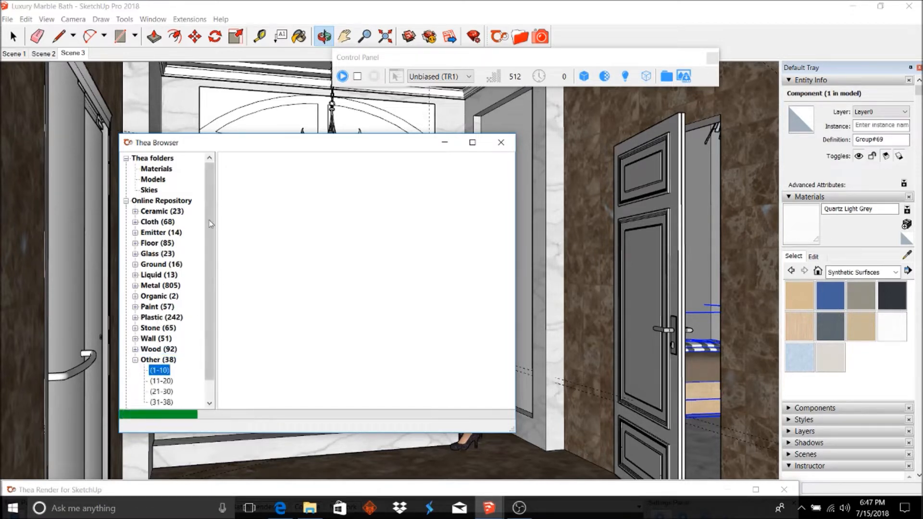
{"action": "left_click", "coordinate": [159, 370]}
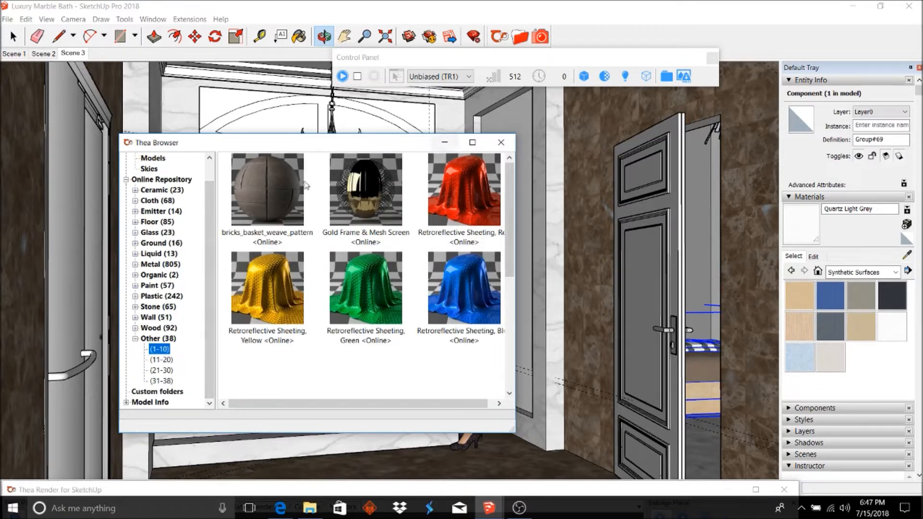
{"action": "left_click", "coordinate": [160, 359]}
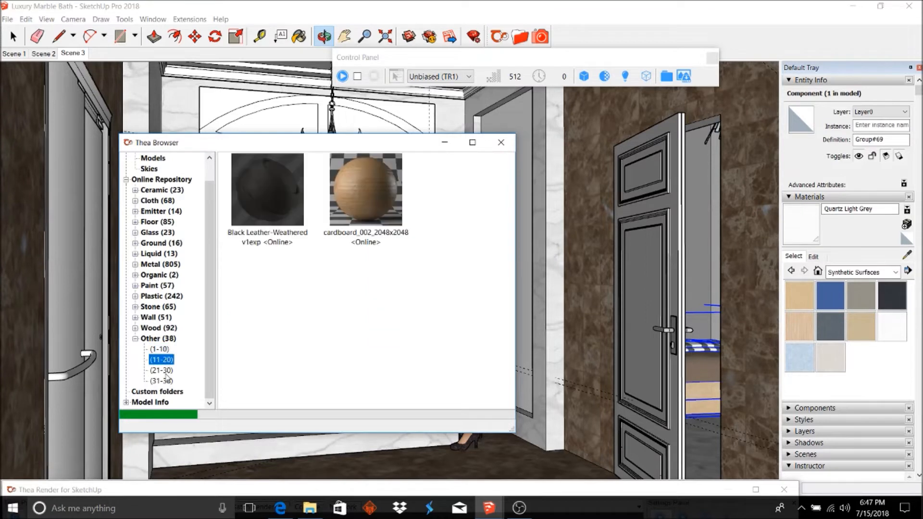
{"action": "left_click", "coordinate": [161, 370]}
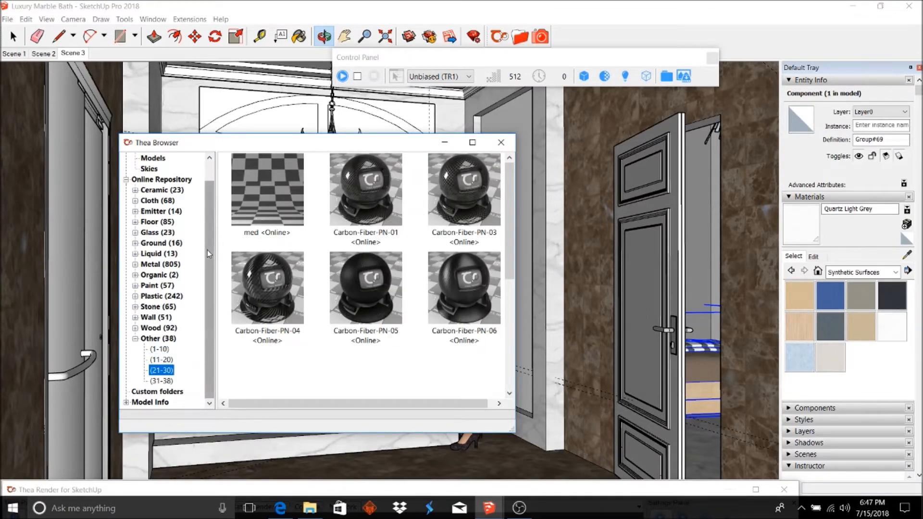
{"action": "scroll", "scroll_direction": "up", "scroll_amount": 3}
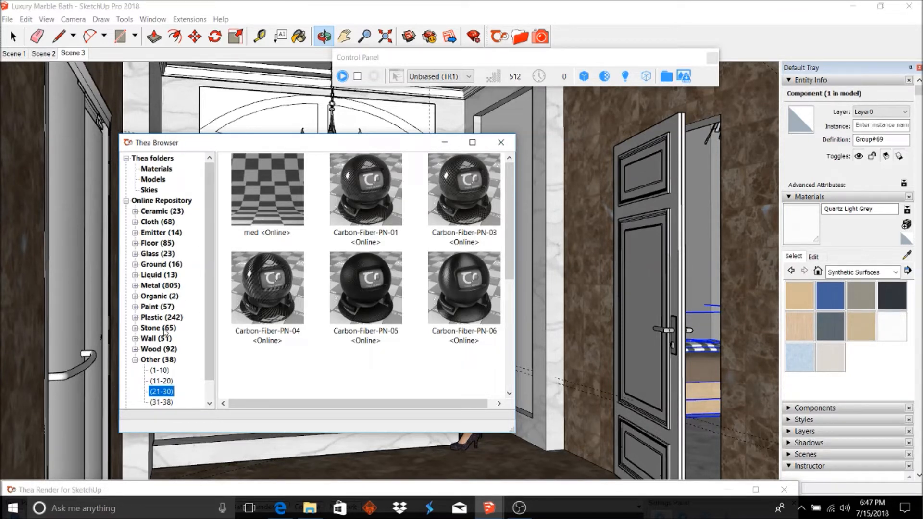
{"action": "left_click", "coordinate": [134, 327]}
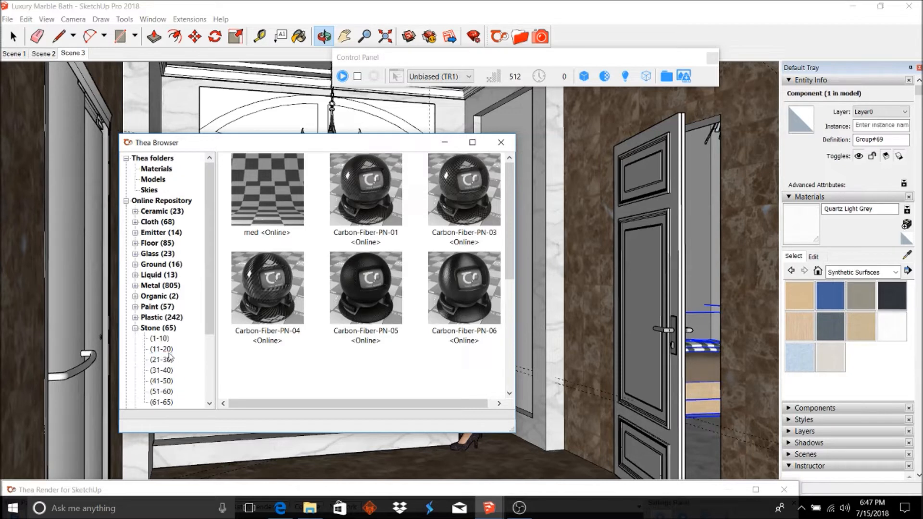
Show Stone materials 11-20 and download the Marbre_silic01 marble material
{"action": "left_click", "coordinate": [160, 349]}
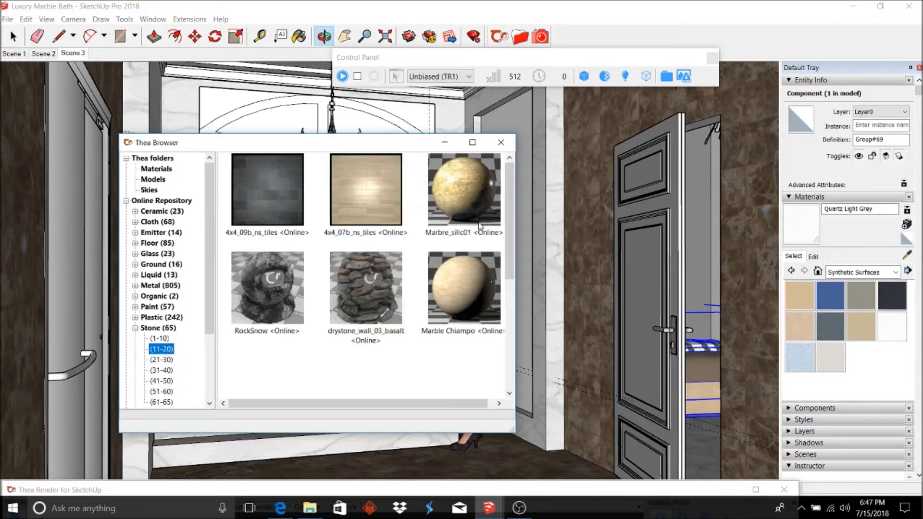
{"action": "left_click", "coordinate": [463, 191]}
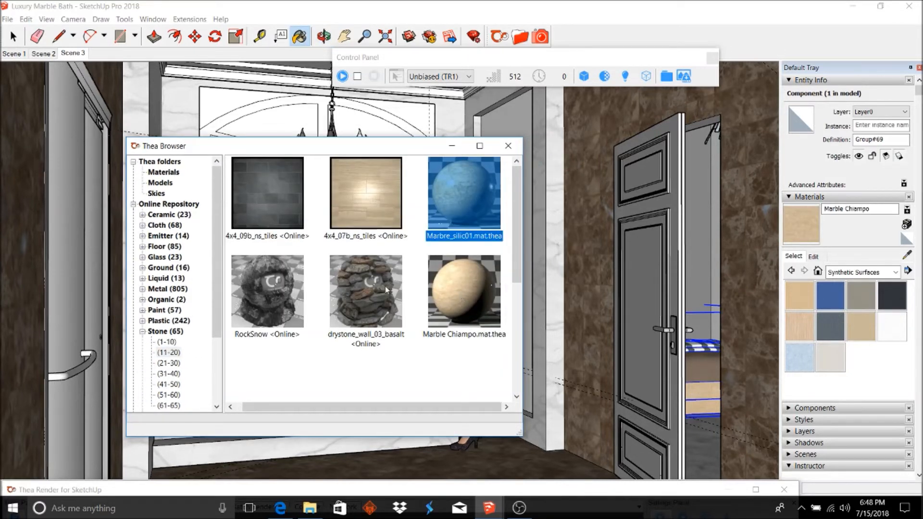
{"action": "double_click", "coordinate": [464, 192]}
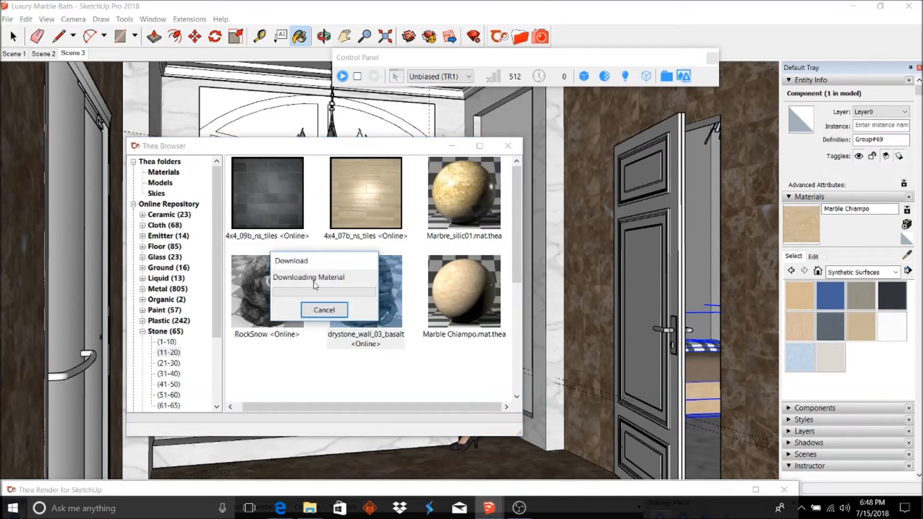